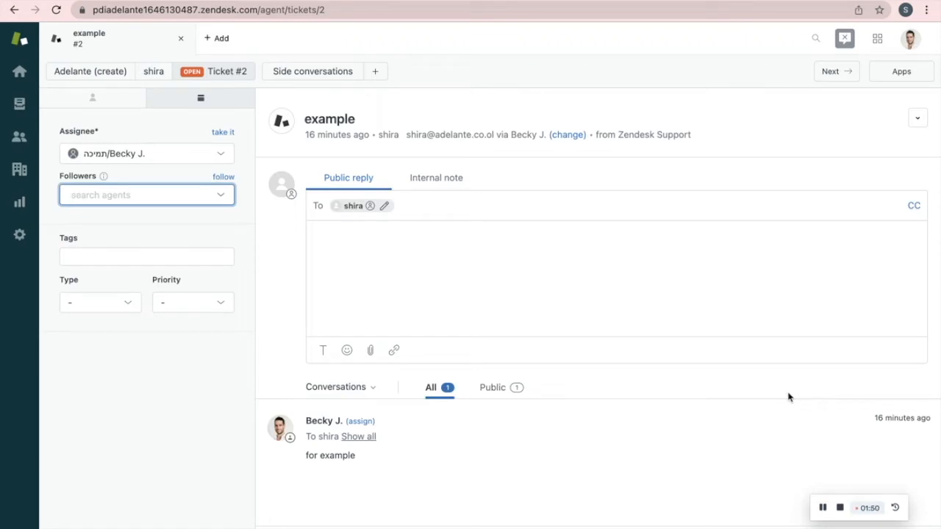
{"action": "mouse_move", "coordinate": [379, 64]}
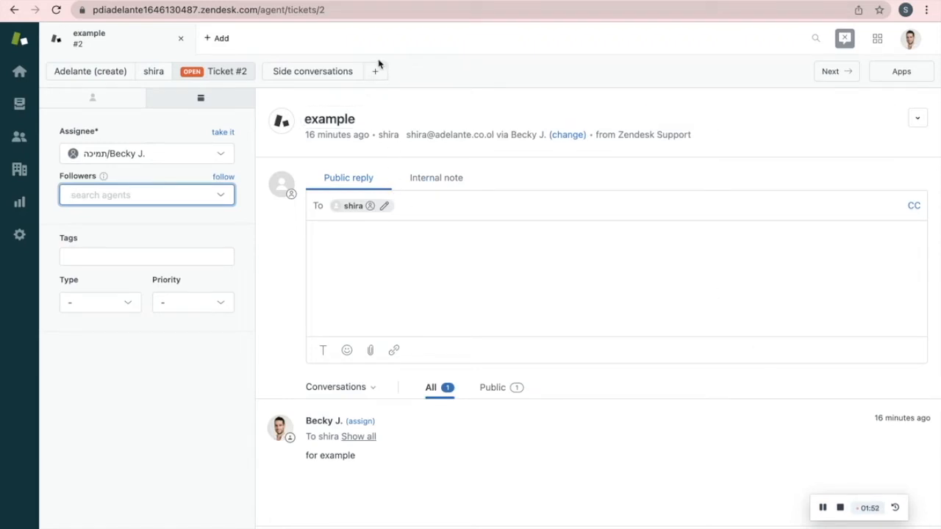
Show the Email, Slack and Ticket channel options for a new side conversation on ticket #2.
{"action": "left_click", "coordinate": [375, 71]}
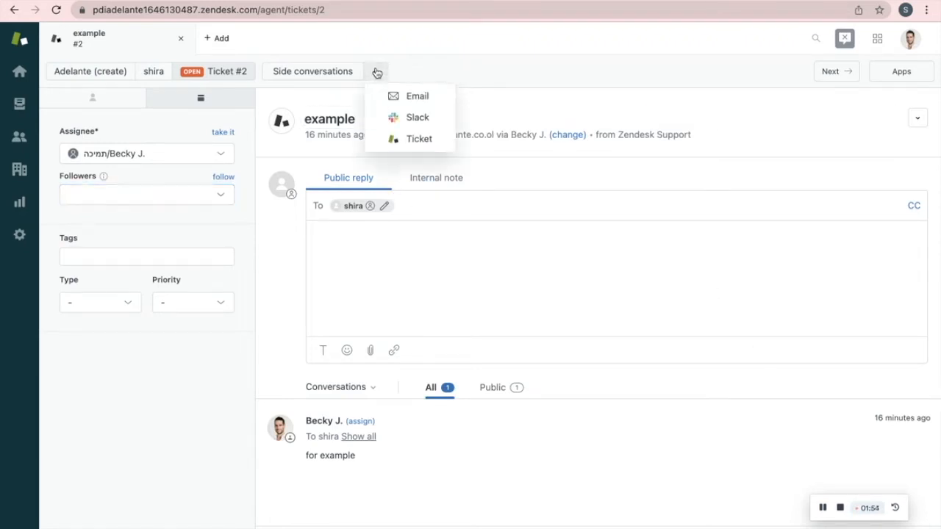
{"action": "left_click", "coordinate": [417, 96]}
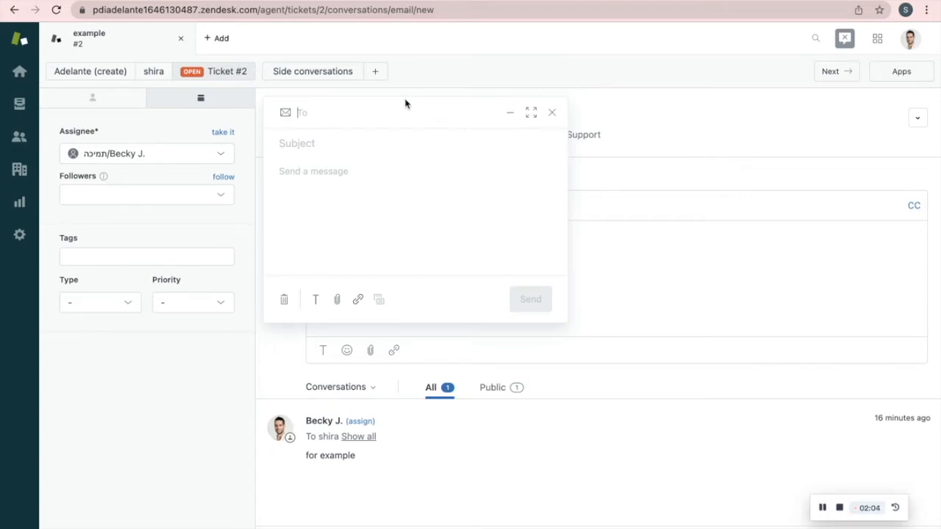
{"action": "type", "text": "bec"}
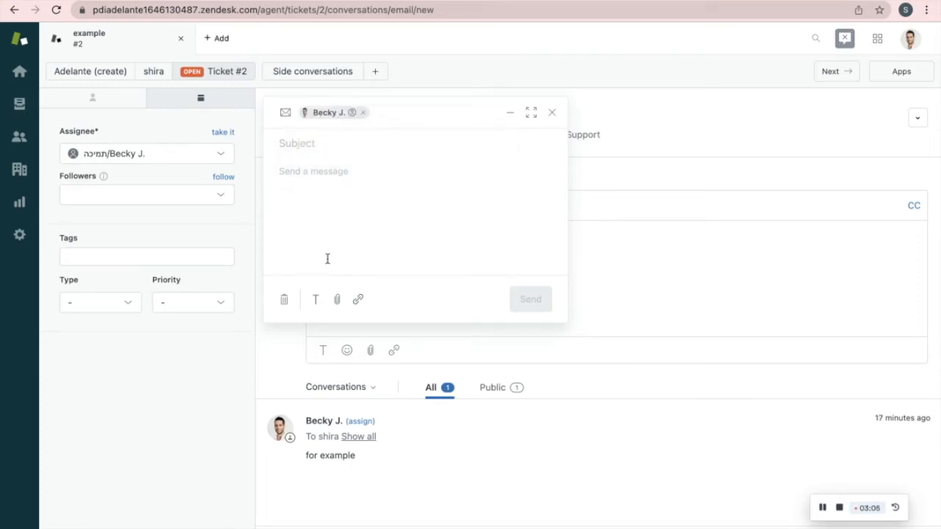
{"action": "left_click", "coordinate": [315, 300]}
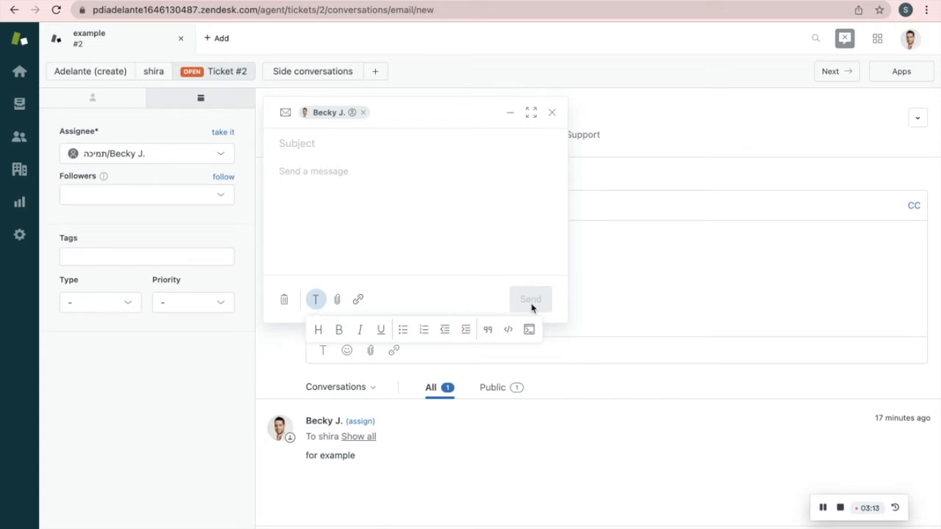
{"action": "left_click", "coordinate": [553, 112]}
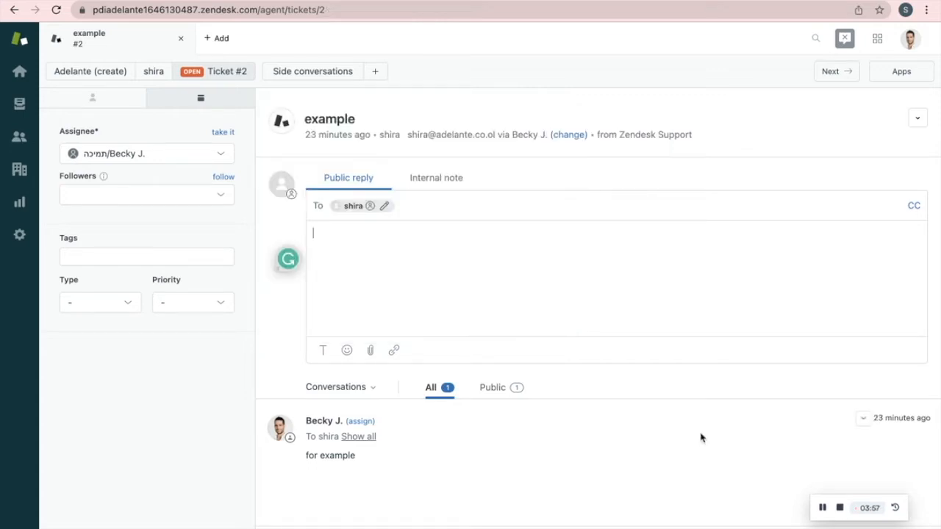
{"action": "mouse_move", "coordinate": [397, 62]}
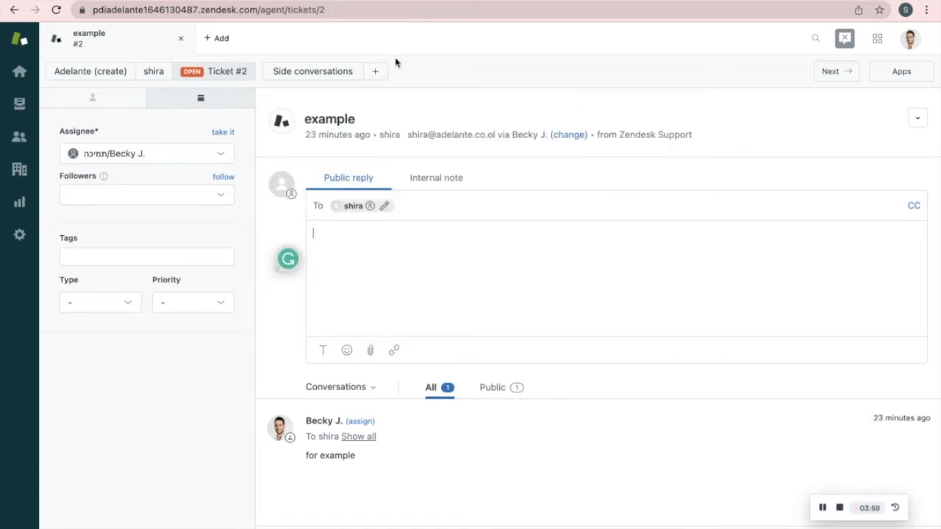
{"action": "left_click", "coordinate": [375, 71]}
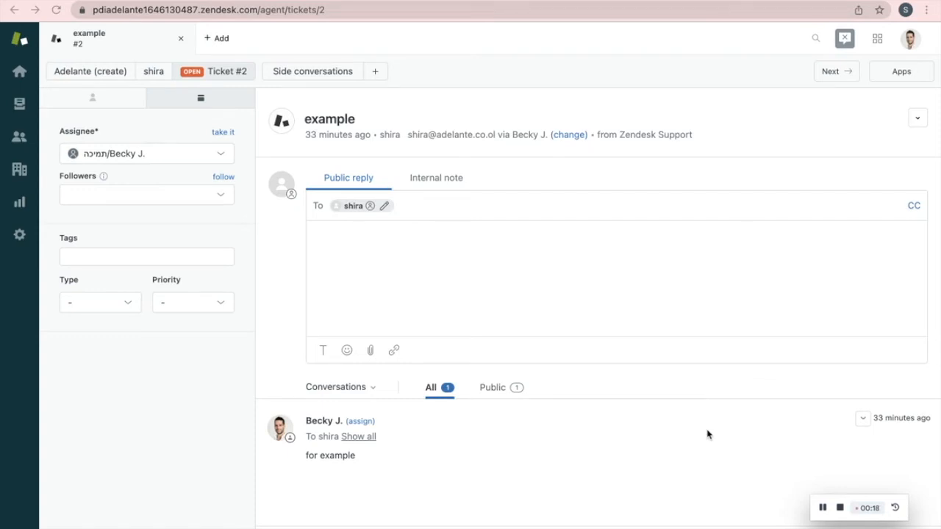
{"action": "mouse_move", "coordinate": [340, 296]}
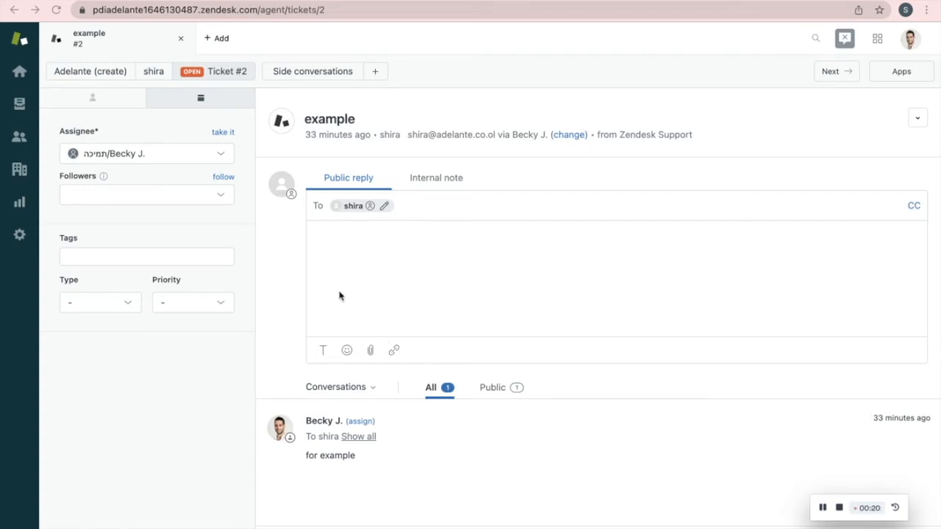
Search 's' in Followers and add the light agent as a follower.
{"action": "type", "text": "s"}
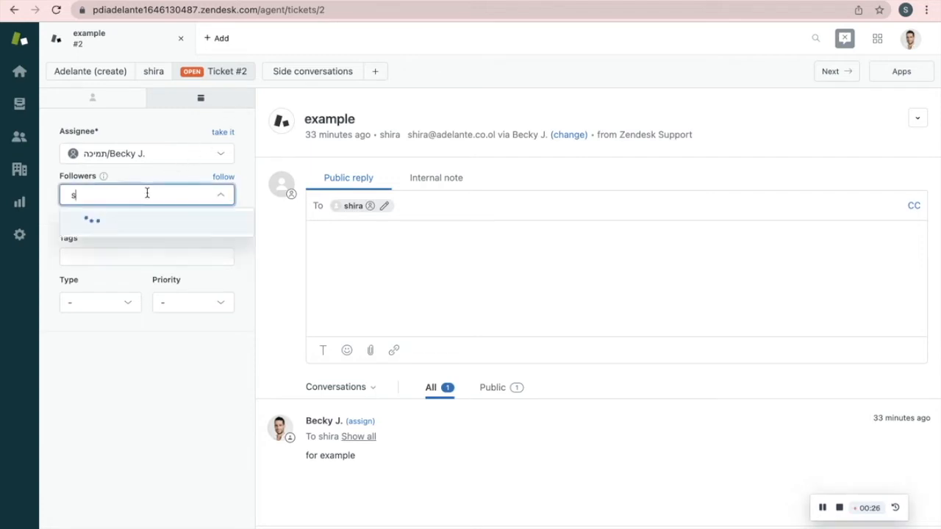
{"action": "left_click", "coordinate": [94, 221]}
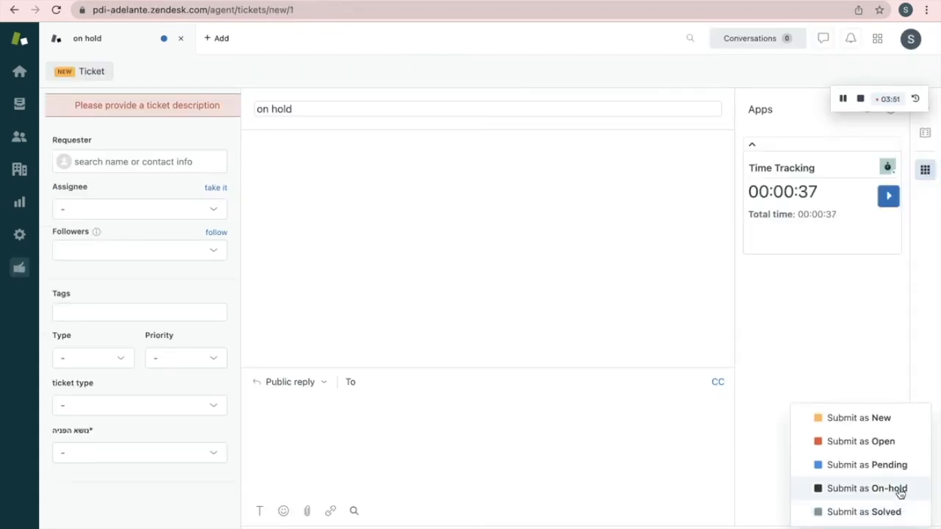
{"action": "mouse_move", "coordinate": [866, 488]}
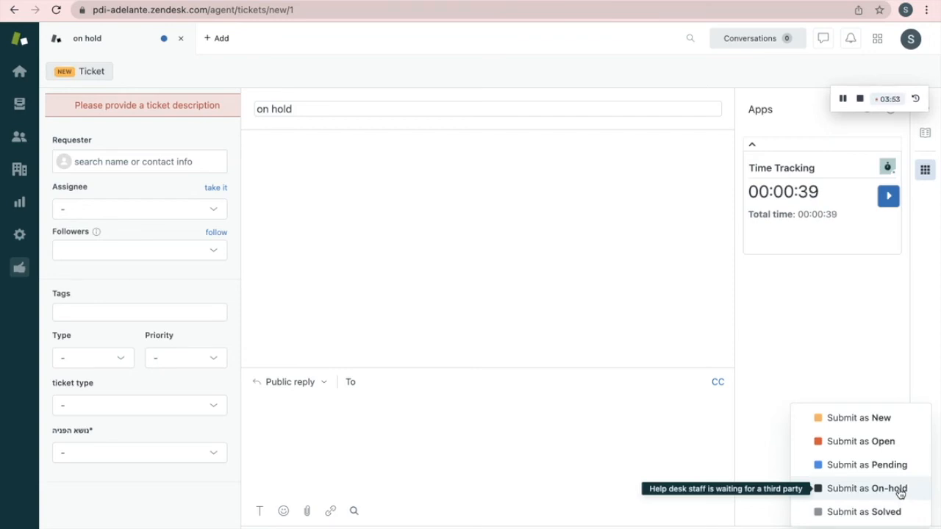